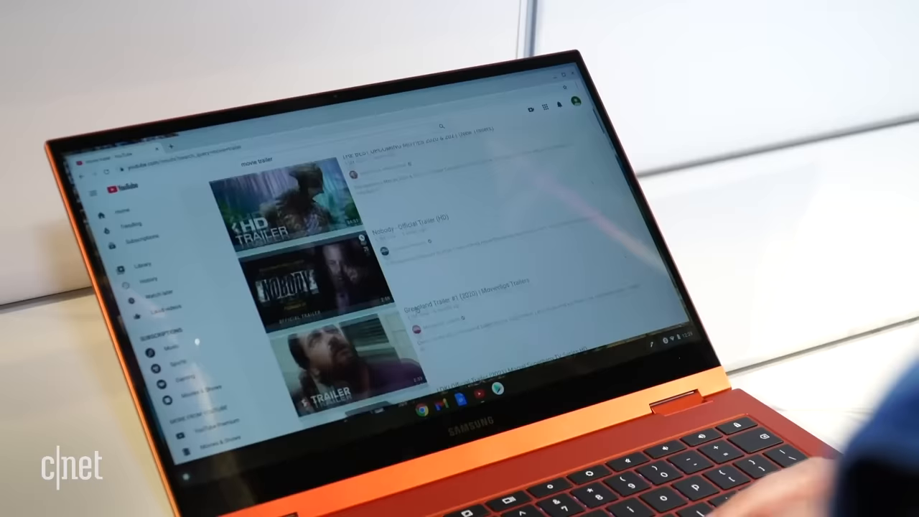
Browse the Games For you page, view the free games Top charts, then switch to Apps.
scroll("down", 3)
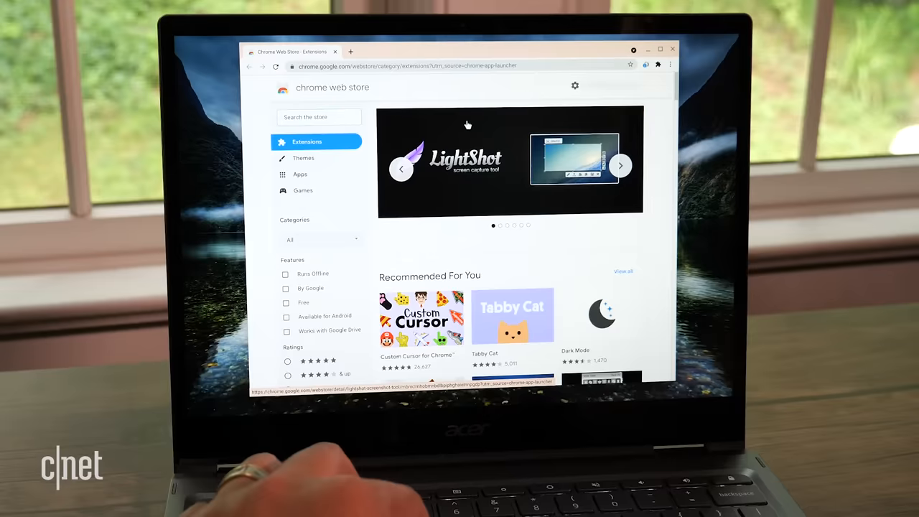
scroll("down", 3)
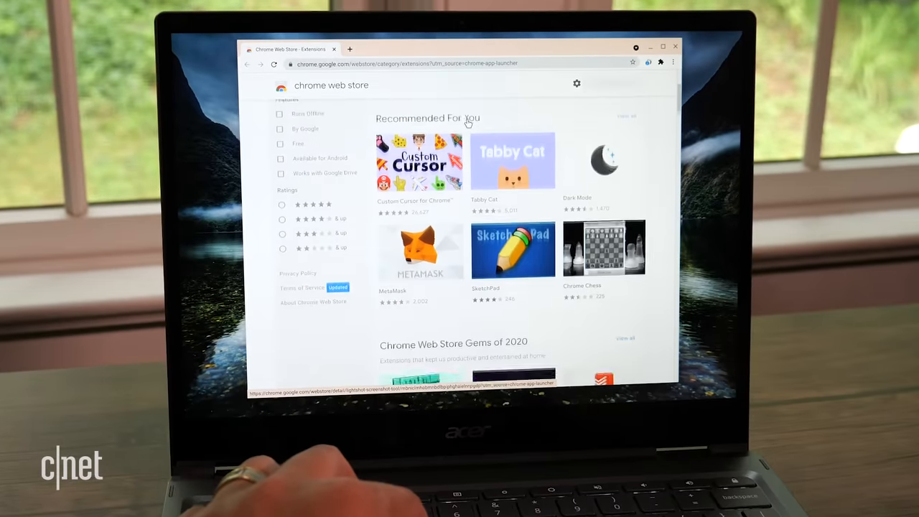
scroll("down", 3)
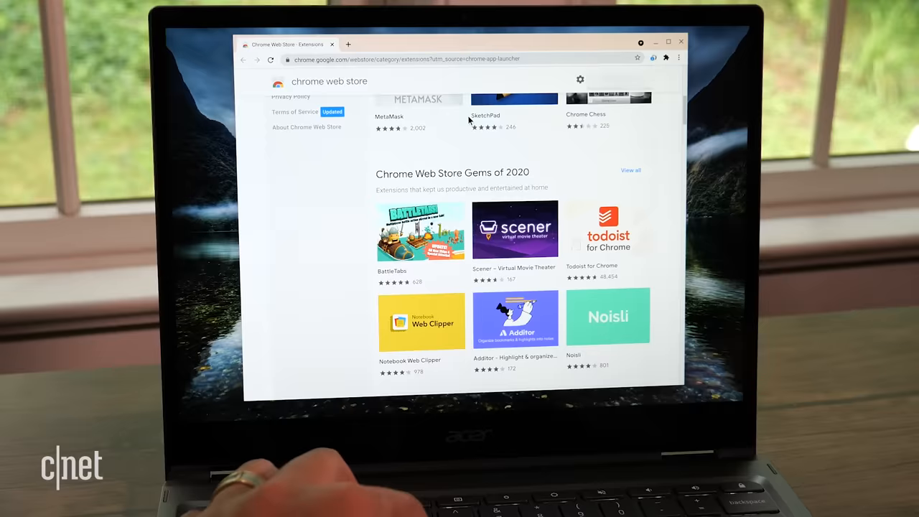
scroll("down", 3)
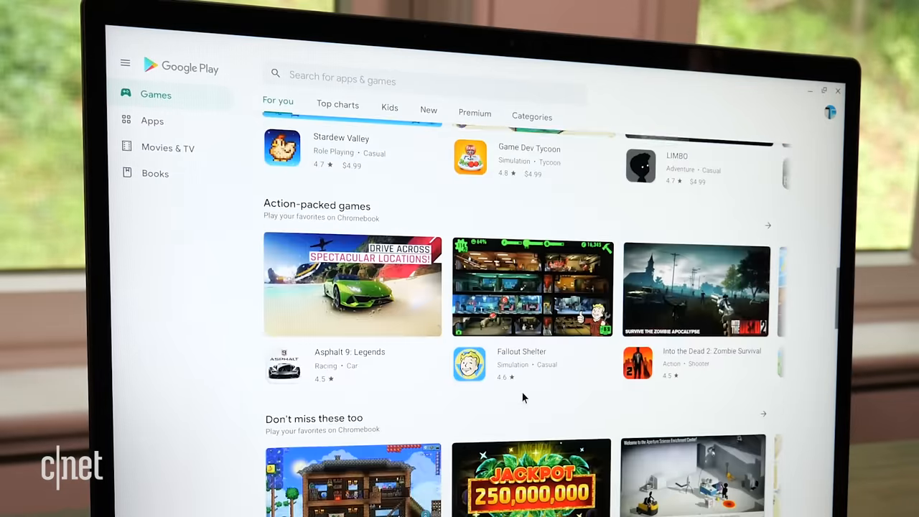
scroll("down", 3)
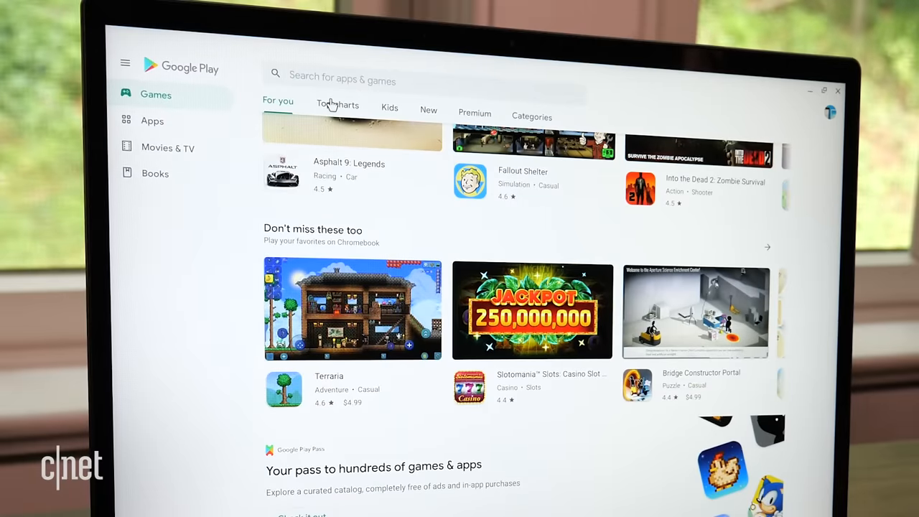
left_click(338, 103)
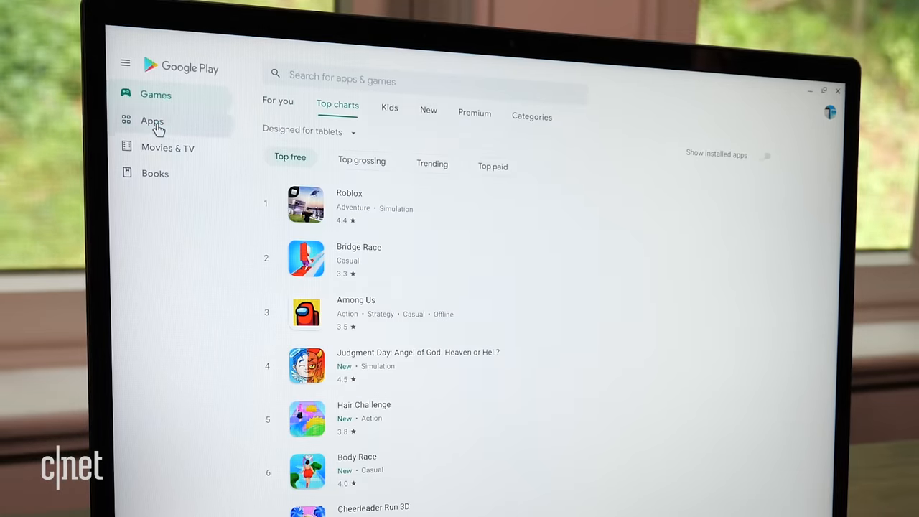
left_click(152, 120)
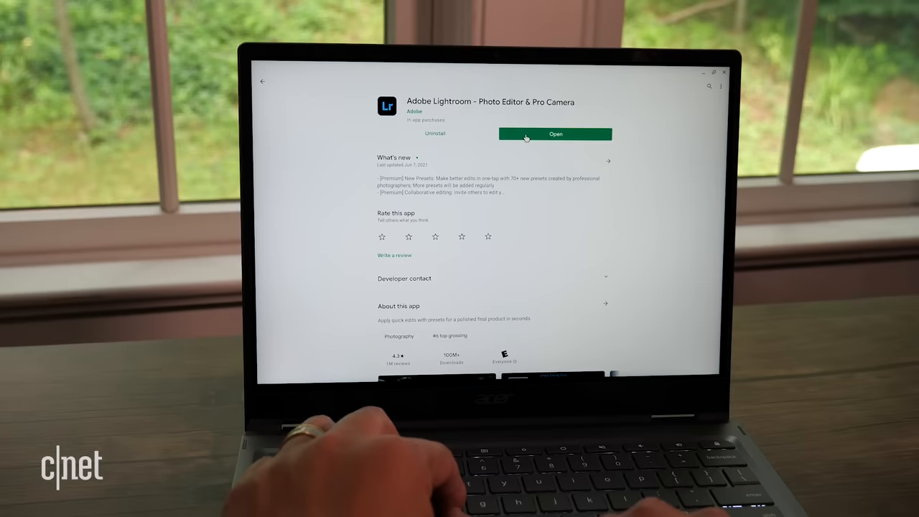
Launch the installed Adobe Lightroom app, then show Chrome Remote Desktop's Remote Support page.
left_click(555, 135)
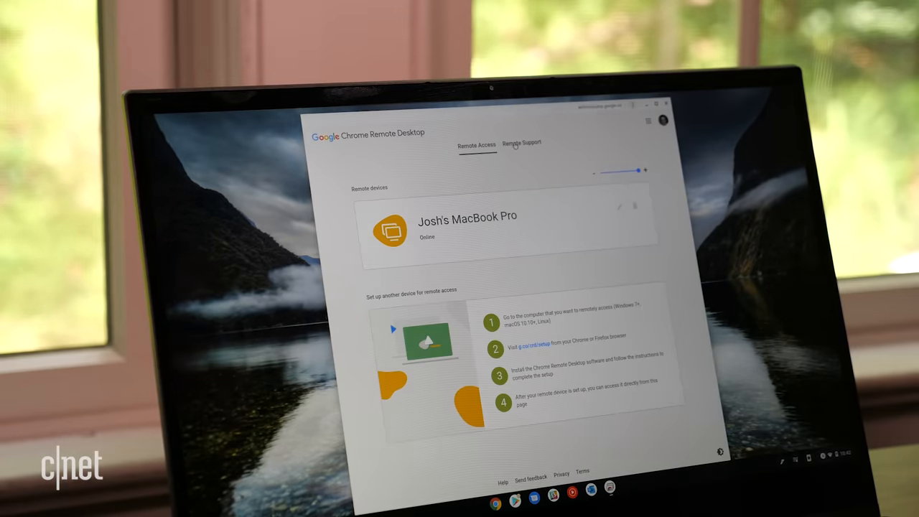
left_click(523, 144)
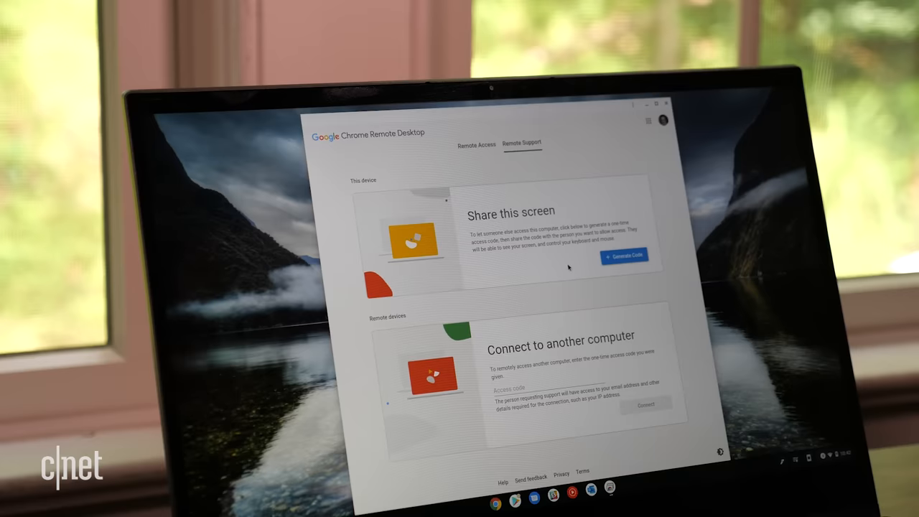